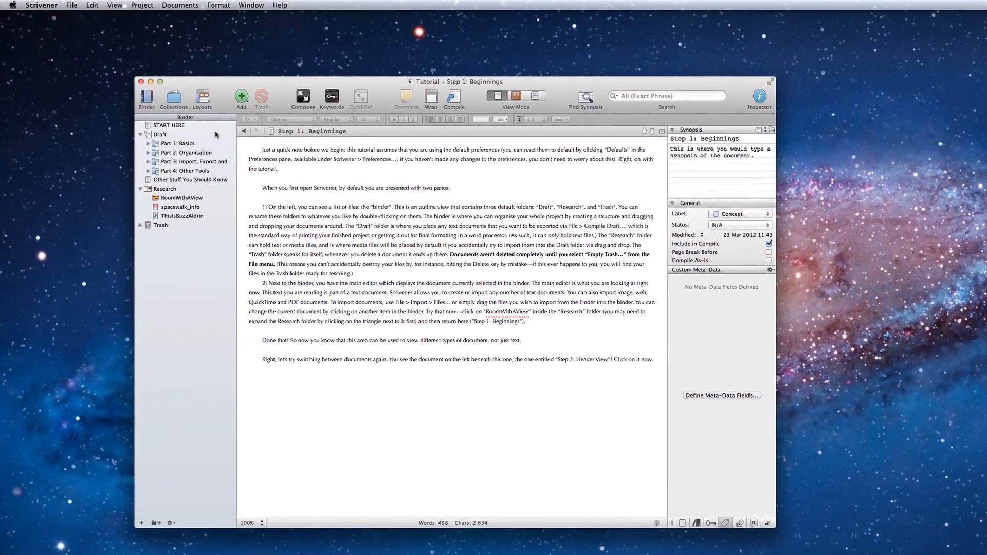
# Expand Part 1: Basics in the Binder and select Step 1: Beginnings
pyautogui.click(148, 146)
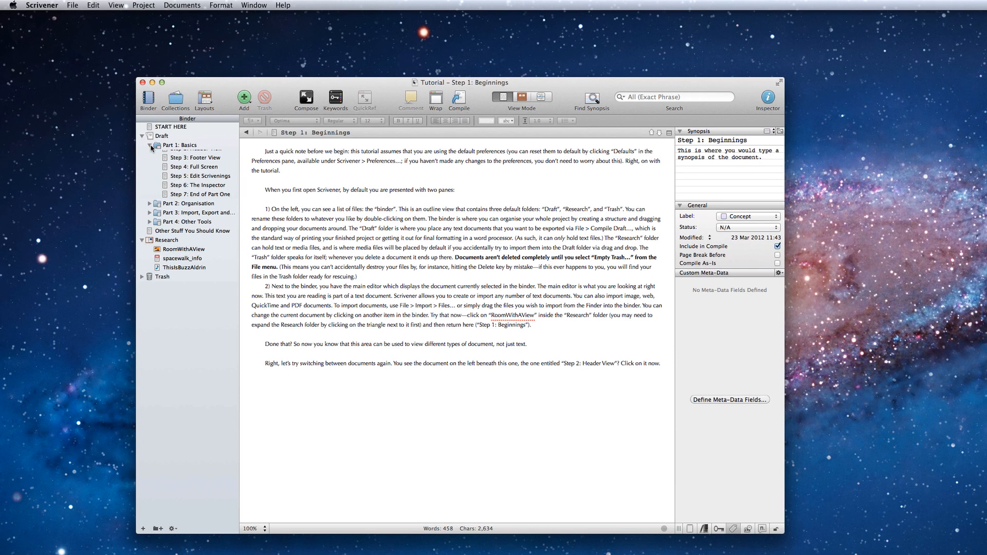
pyautogui.click(150, 146)
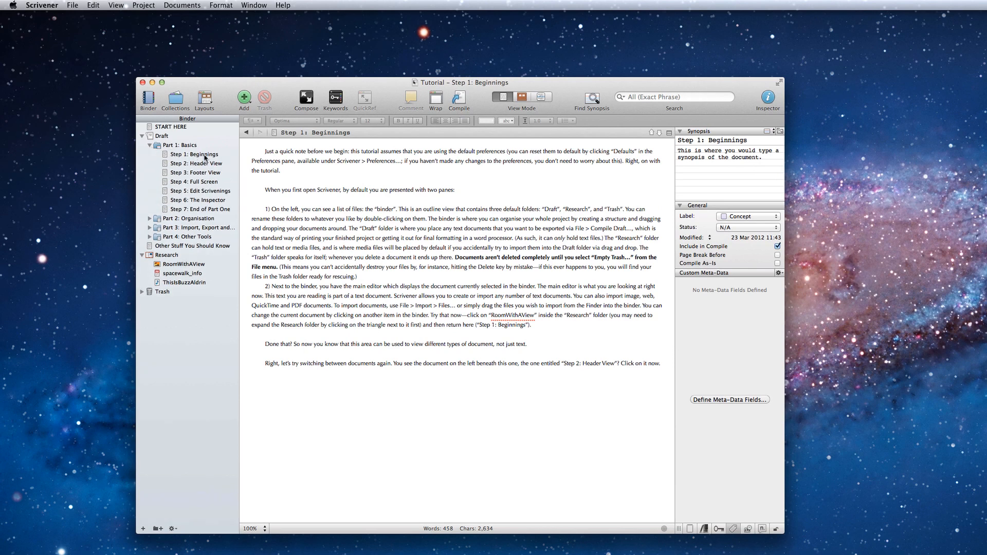
pyautogui.click(195, 154)
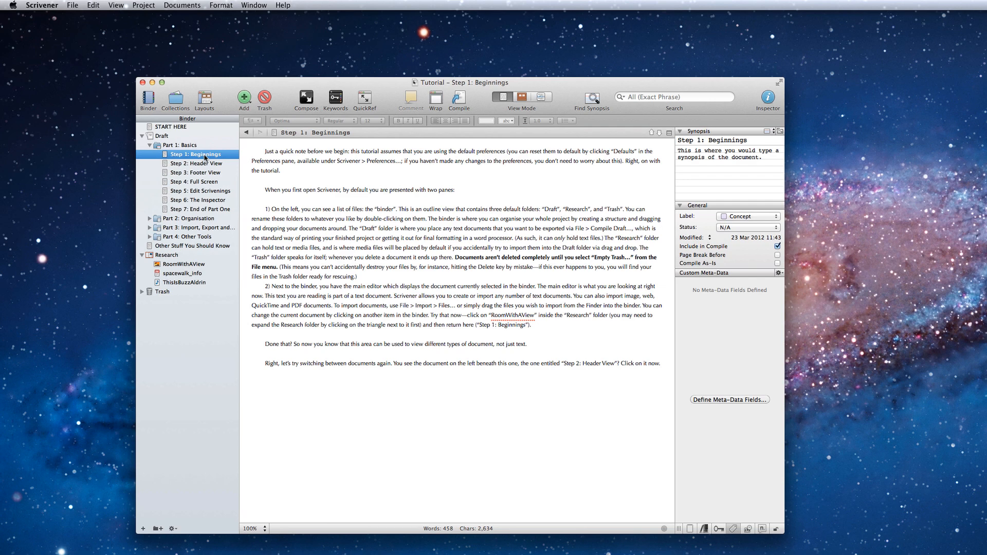
# Hide the Binder and Inspector panes and add a new Untitled text document
pyautogui.click(148, 99)
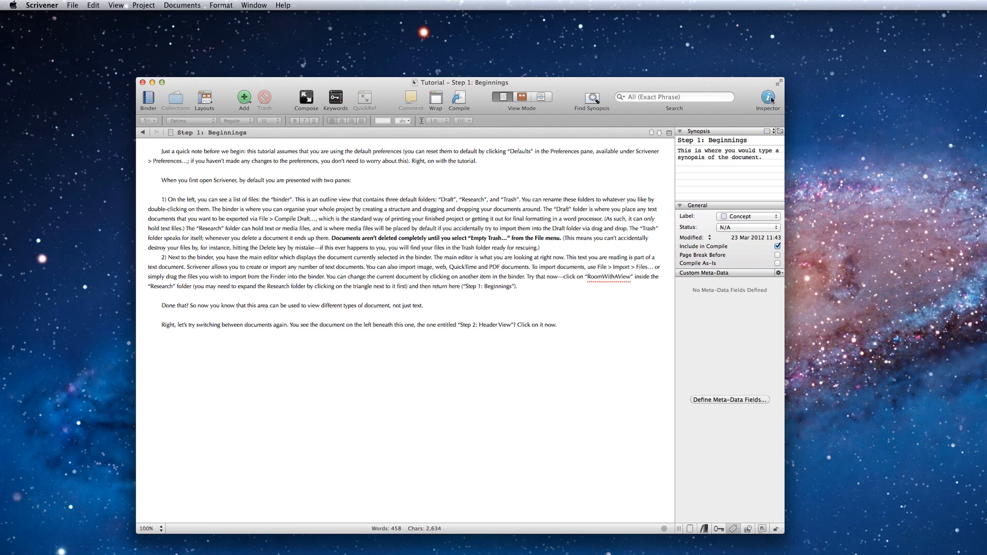
pyautogui.click(767, 99)
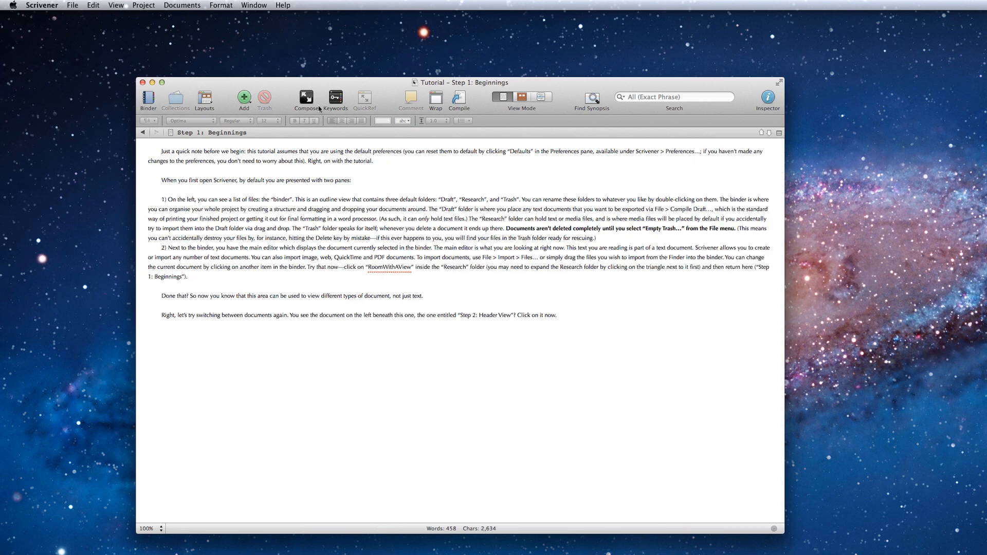
pyautogui.click(244, 99)
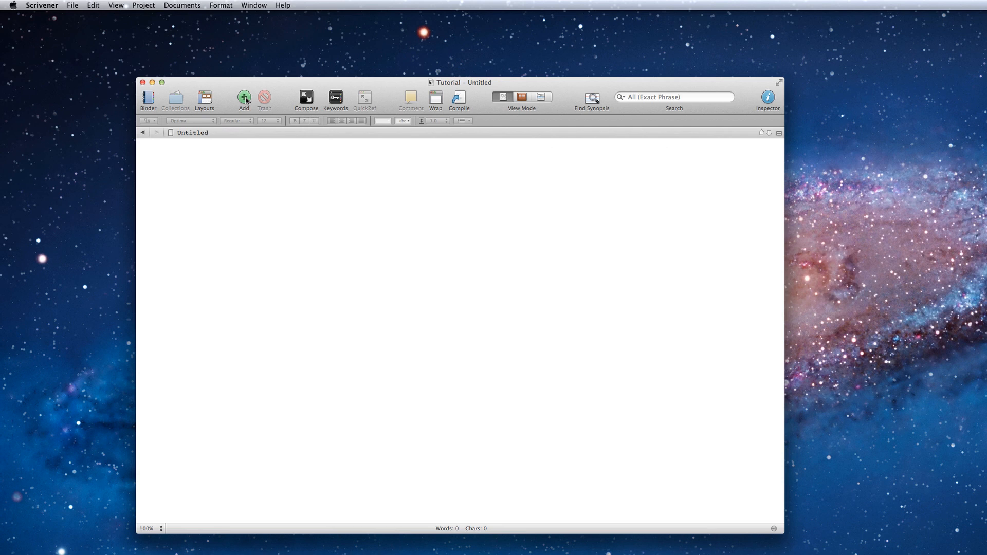
# Set the Untitled document's editor zoom to 150% from the zoom pop-up
pyautogui.click(150, 528)
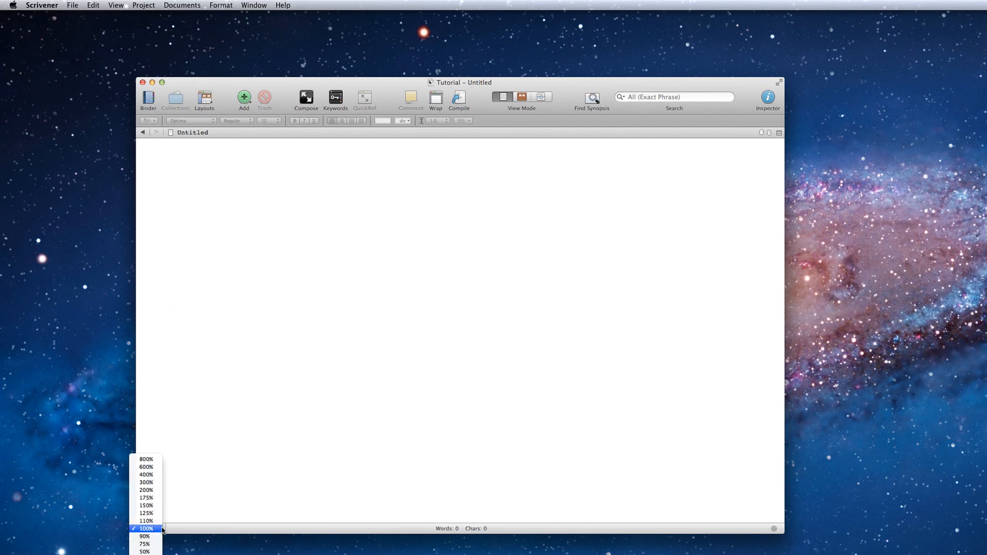
pyautogui.moveTo(146, 505)
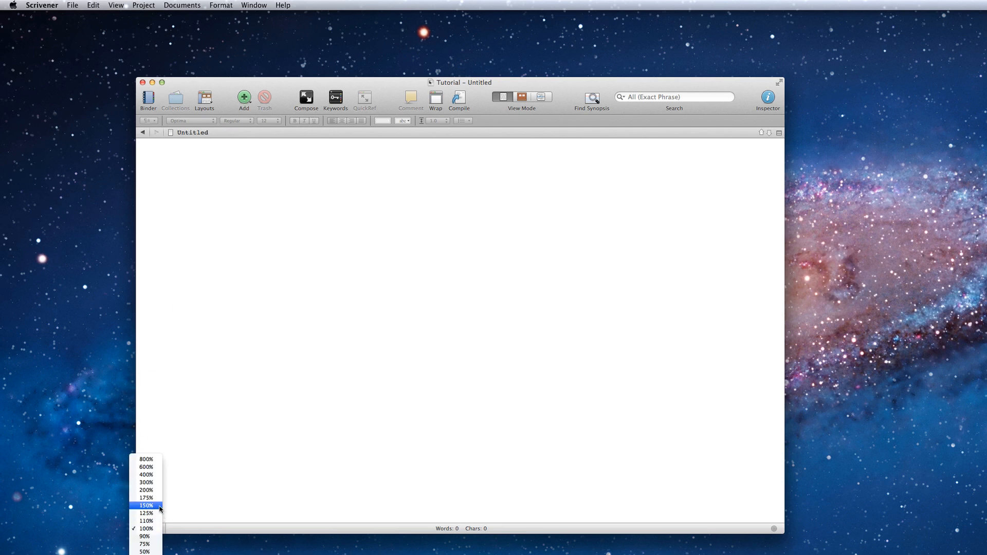
pyautogui.click(146, 505)
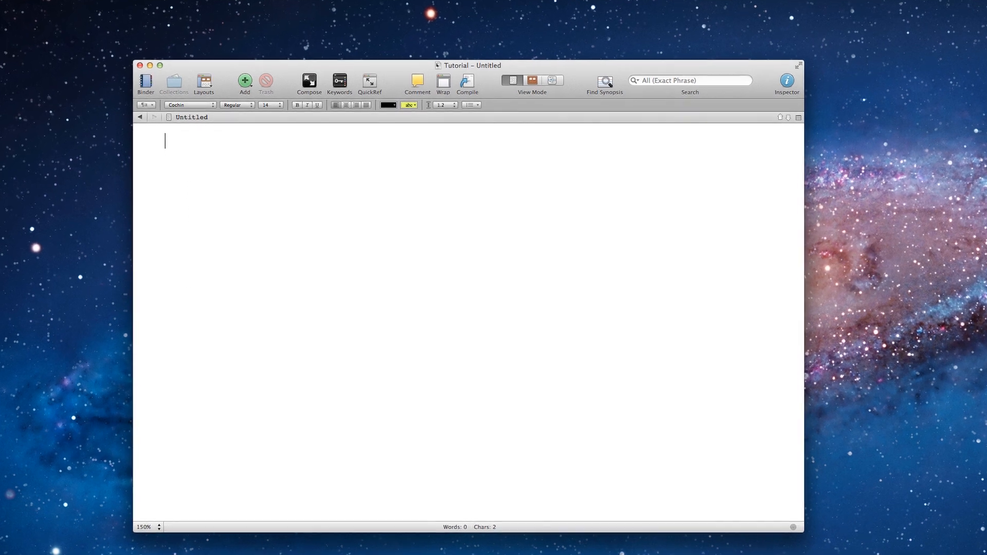
# Dictate the paragraph ending 'my touch typing skills will never keep up with my mouth!'
pyautogui.write('Now whatever')
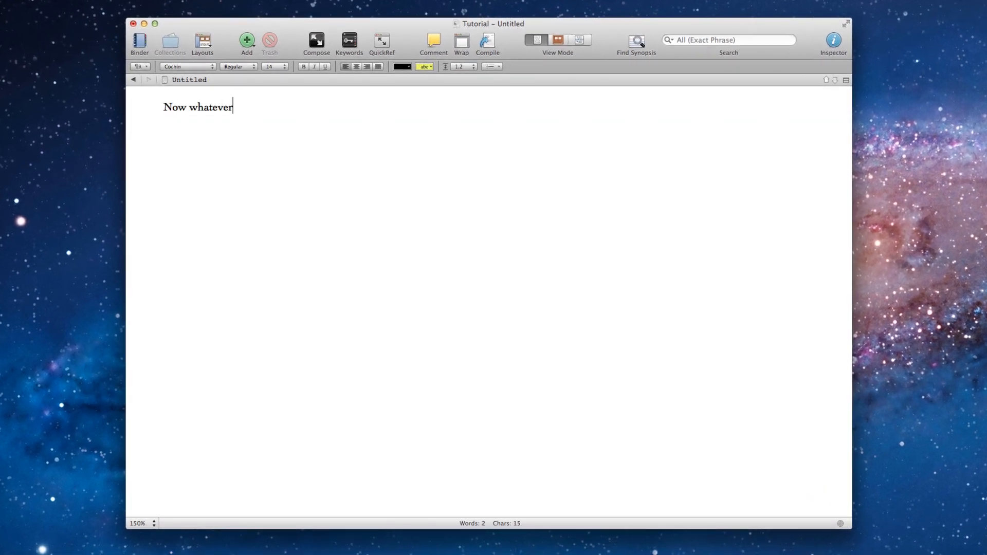
pyautogui.write('I say')
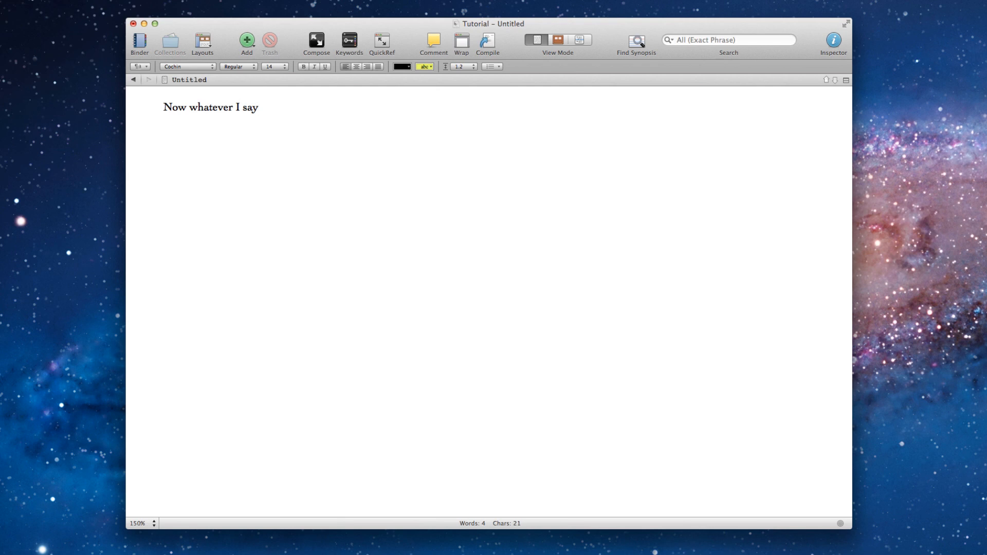
pyautogui.write('will be written into scribblers editor.')
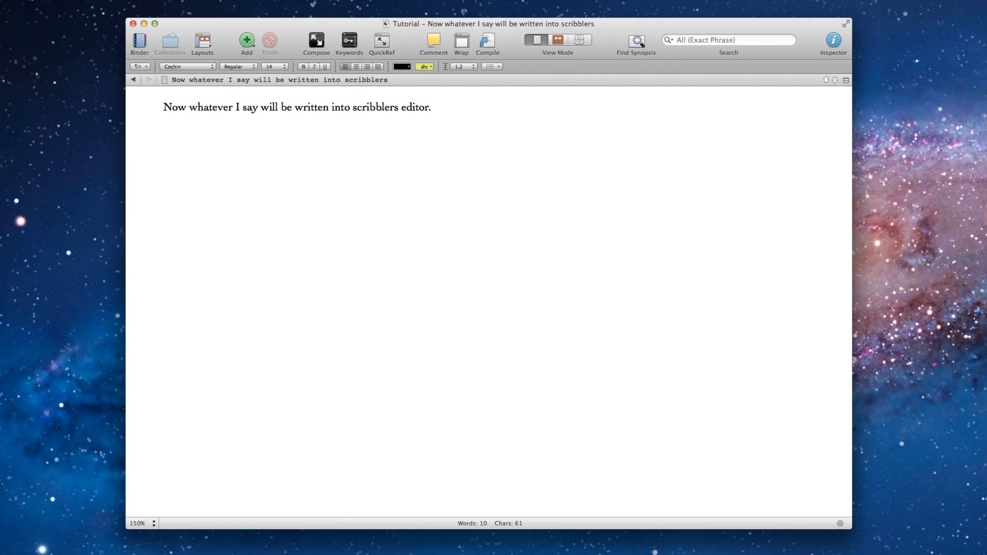
pyautogui.click(431, 107)
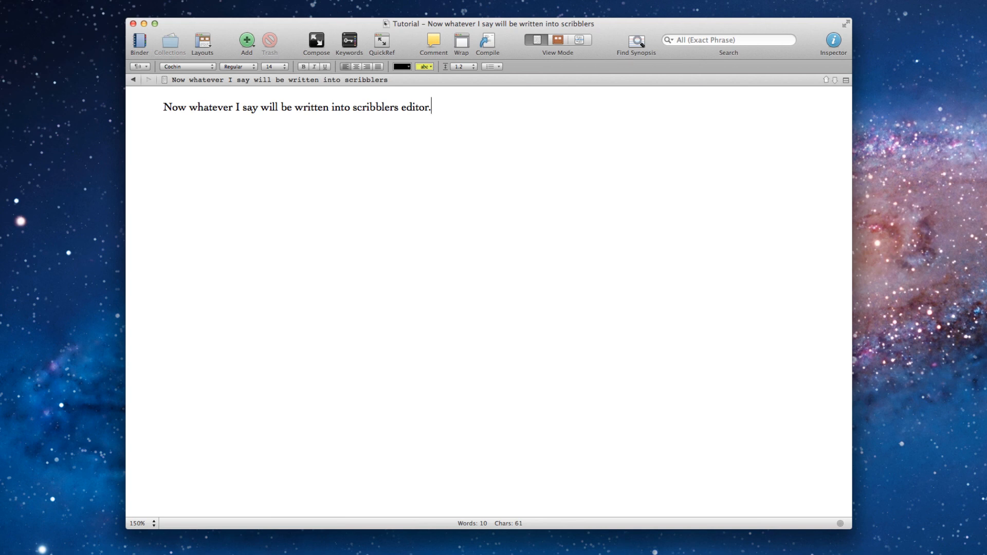
pyautogui.write('This is incredibly useful, as I can attain much quicker word rates in')
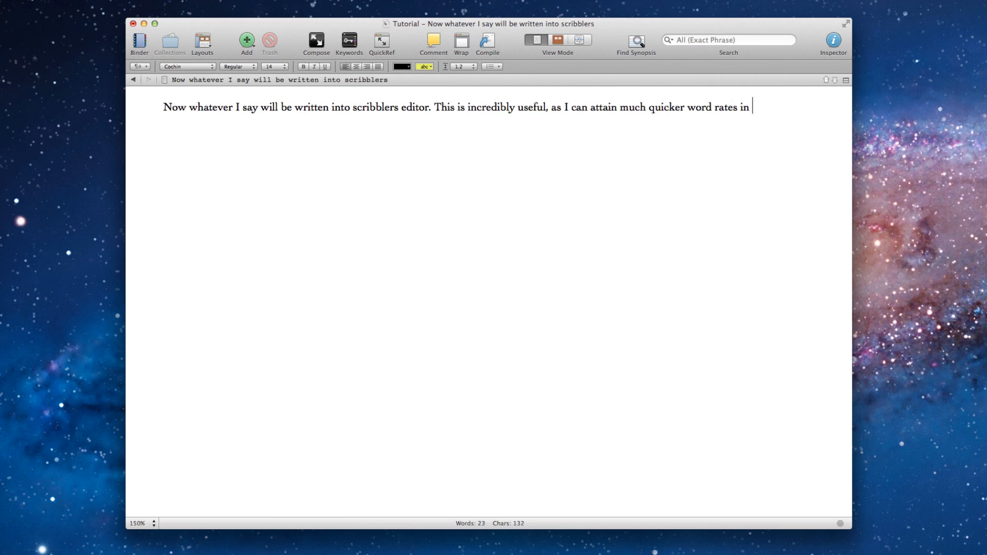
pyautogui.write('this manner,')
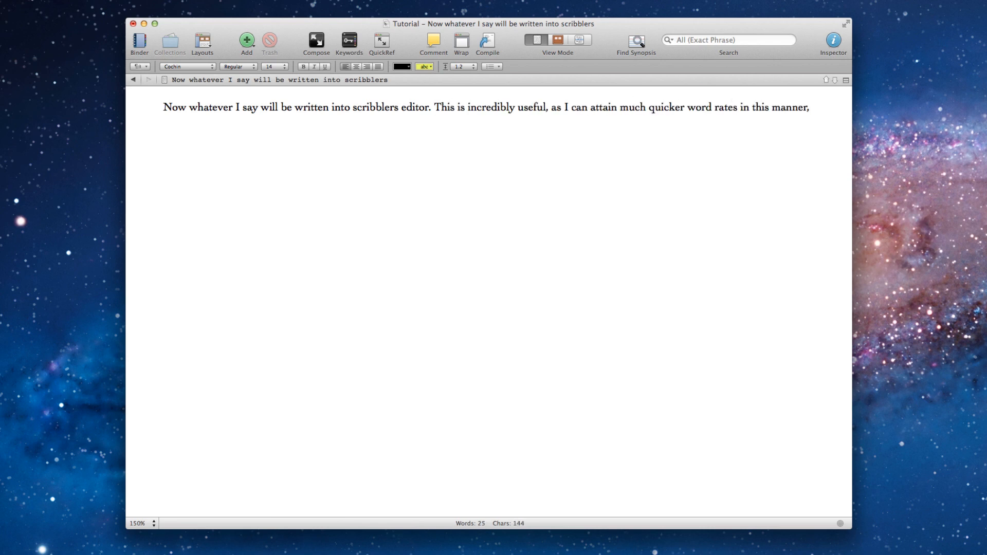
pyautogui.click(810, 107)
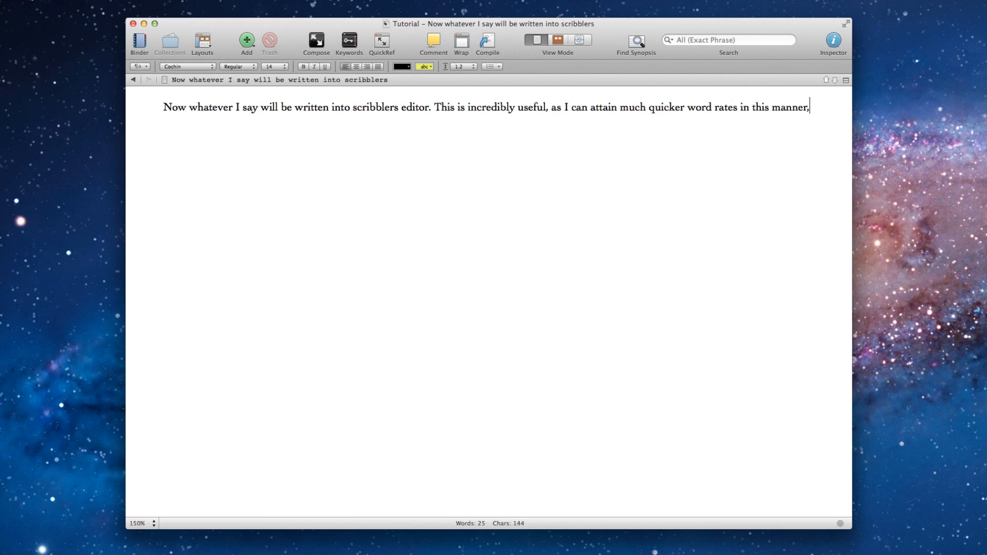
pyautogui.write('as my touch typing skills will never keep up with my mouth!')
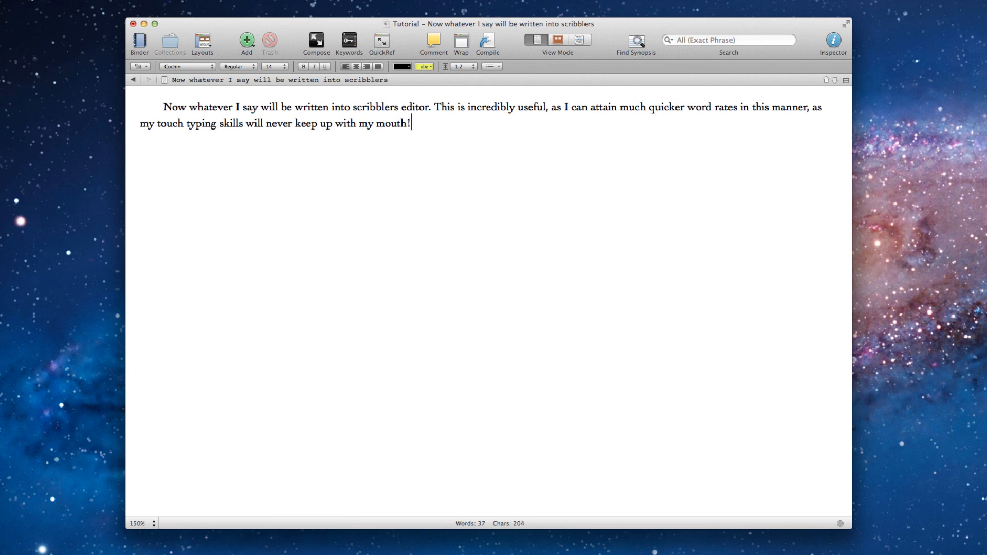
# Start a new paragraph about Dragon NaturallySpeaking on Windows and first-time speech recognition use
pyautogui.press('Return')
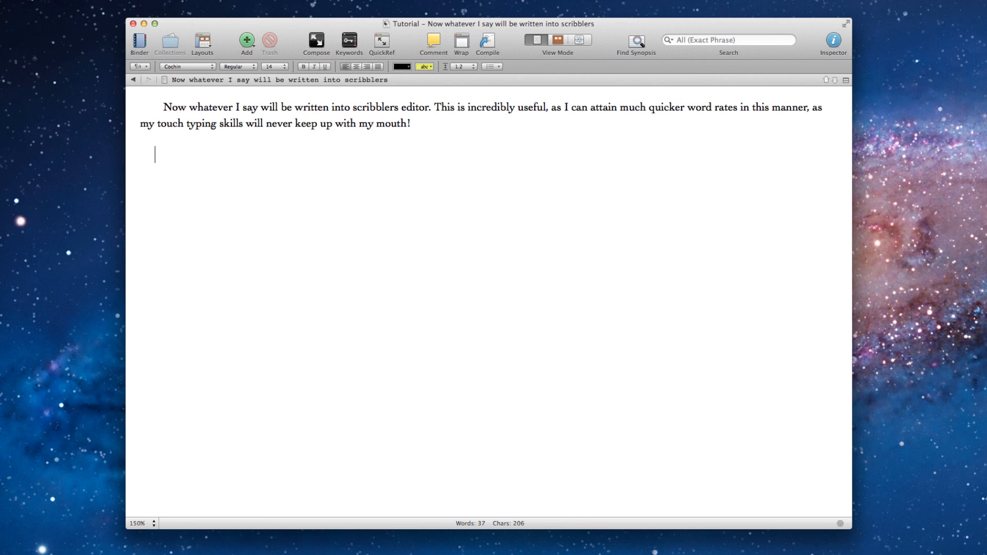
pyautogui.write('Dragon NaturallySpeaking also works in a similar manner with Scribner on Windows')
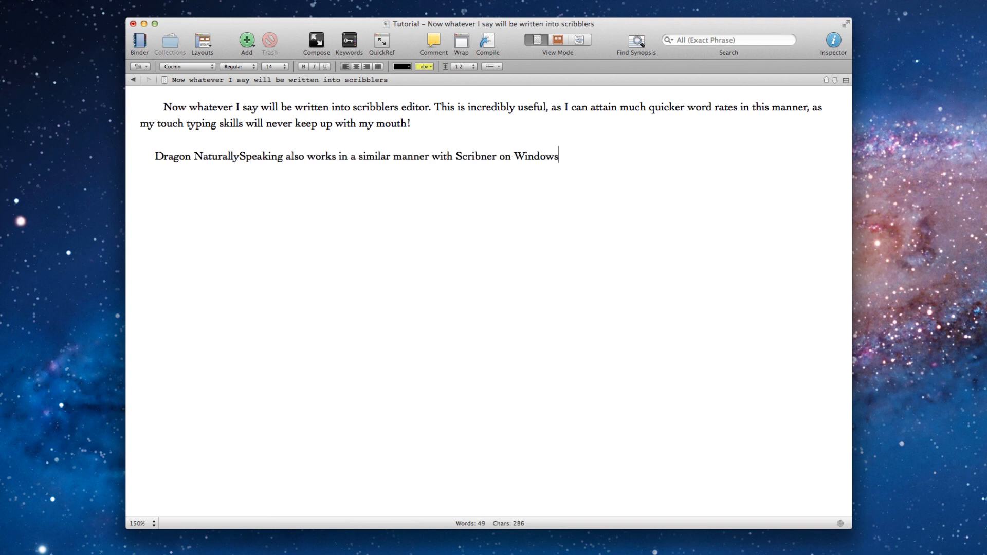
pyautogui.write('.')
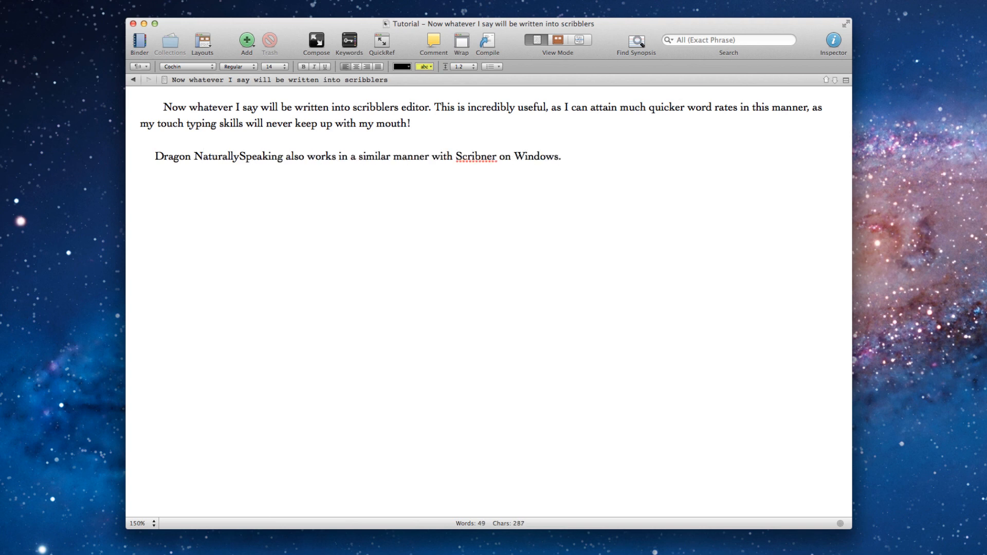
pyautogui.click(560, 156)
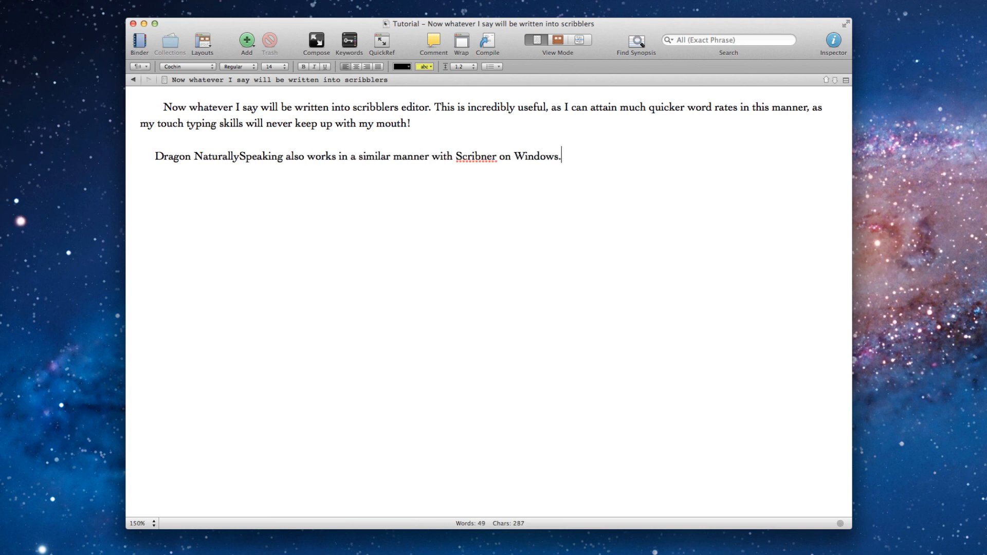
pyautogui.write("This is the 1st time that I've used speech recognition software, and considering I only installed the applications an hour or so ago,")
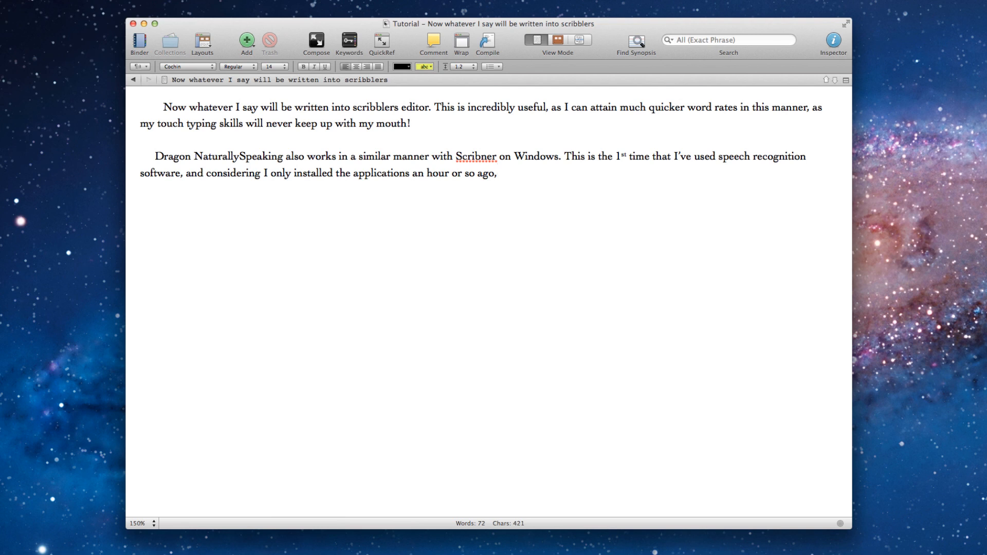
# Finish the second paragraph, ending 'if you would rather dictate then type.'
pyautogui.write('I think they function remarkably well with Scribner.')
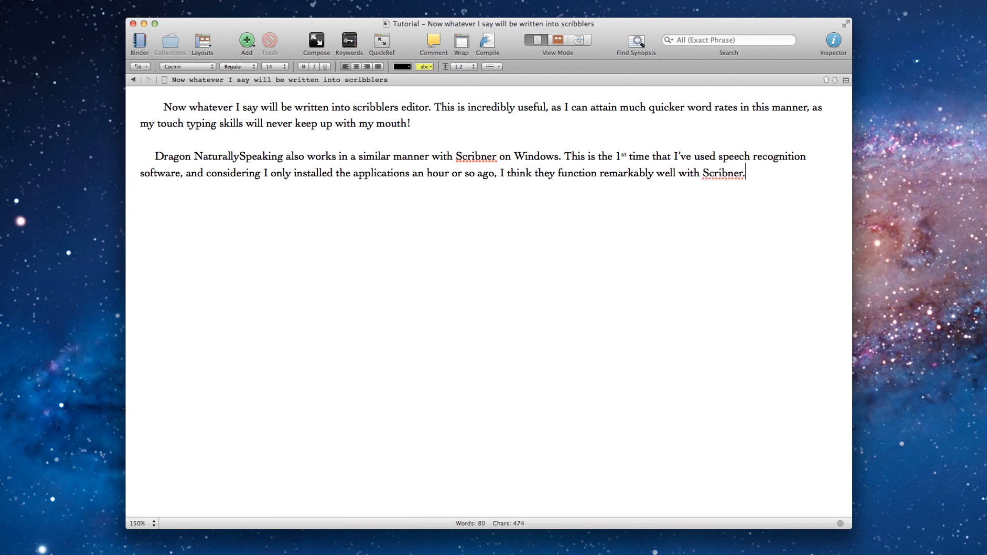
pyautogui.write("I'm yet to try")
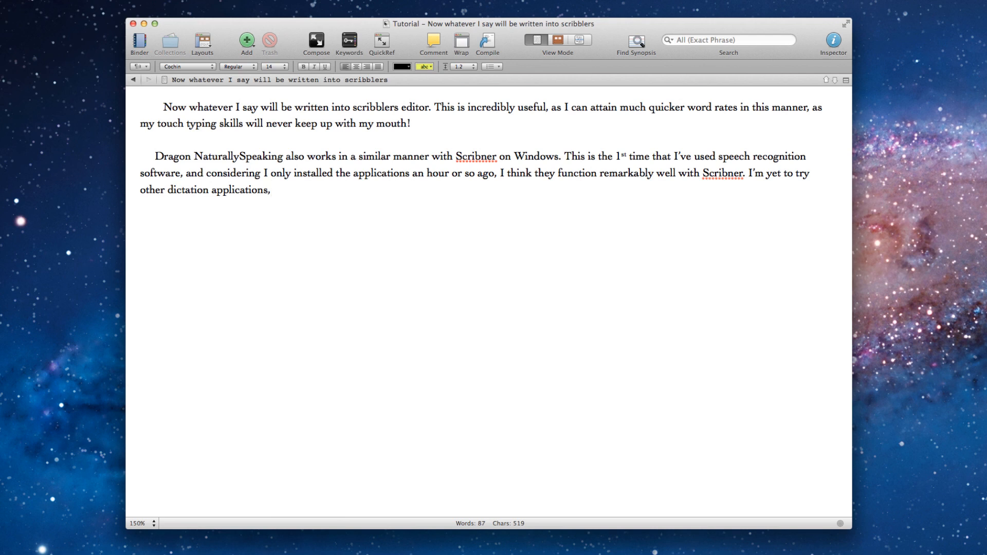
pyautogui.write('but I can see no reason why they will not also work with Sc')
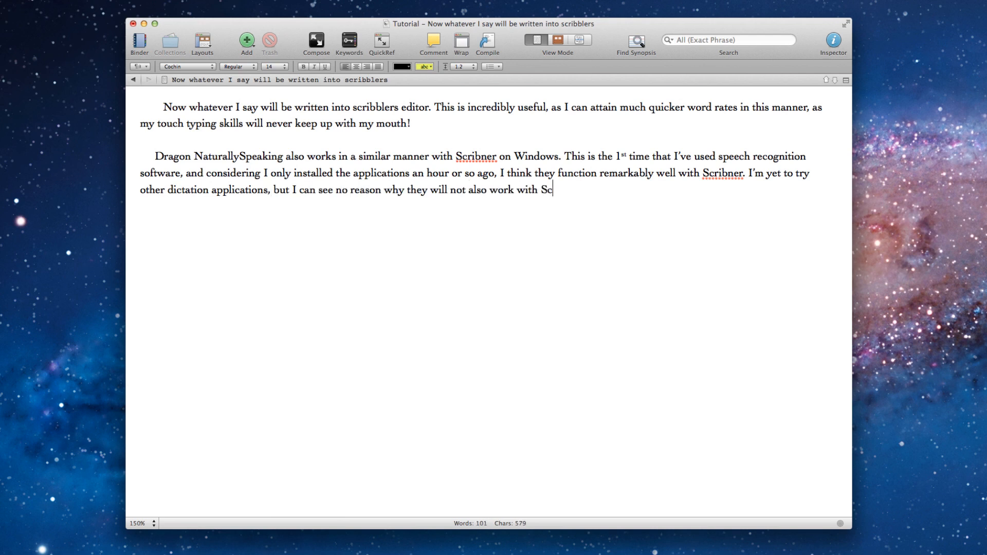
pyautogui.write('ribner if you would rather dictate then type.')
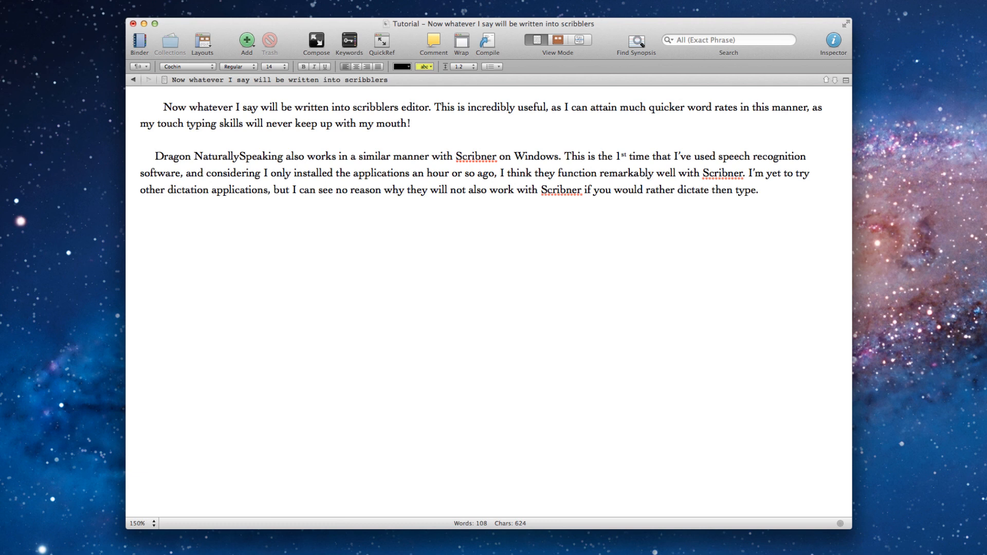